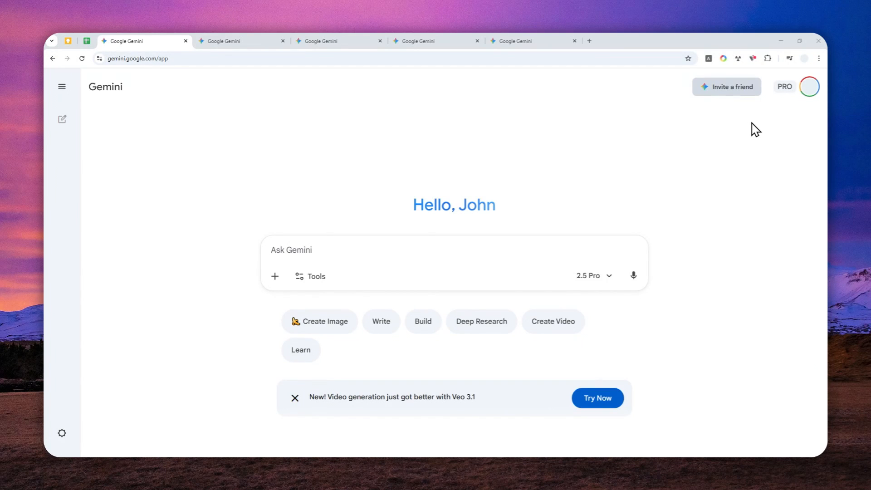
mouse_move(217, 109)
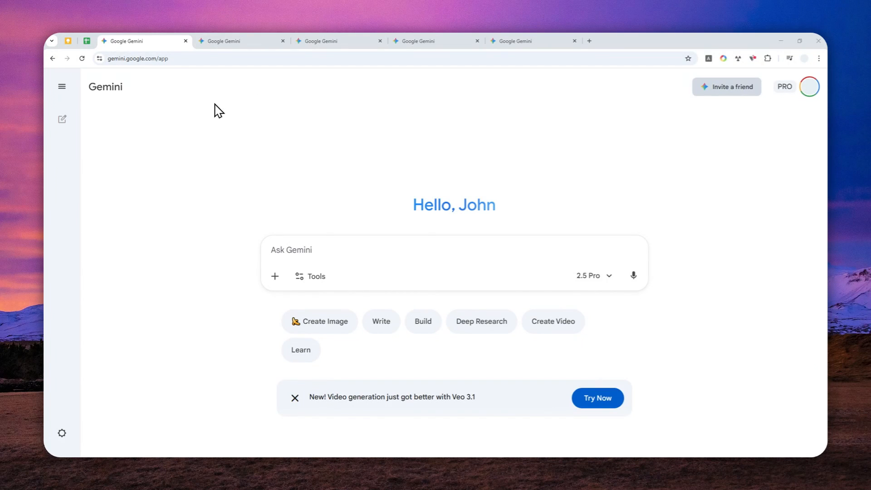
mouse_move(455, 150)
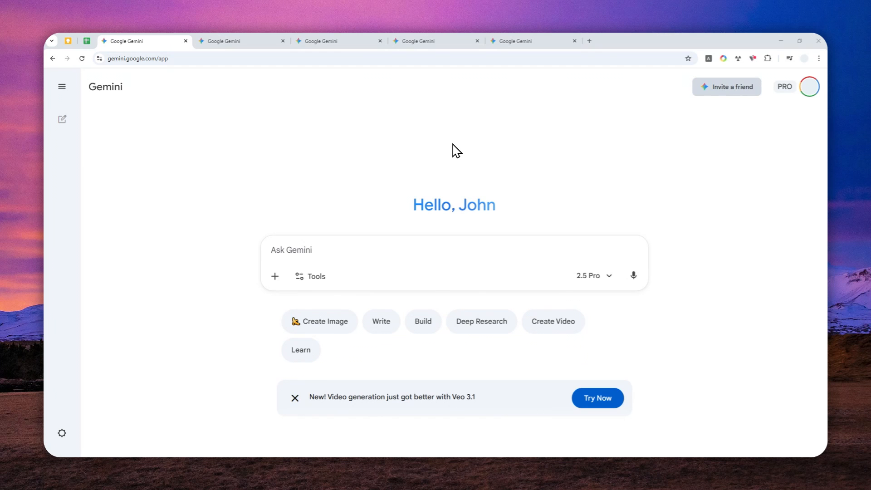
mouse_move(378, 293)
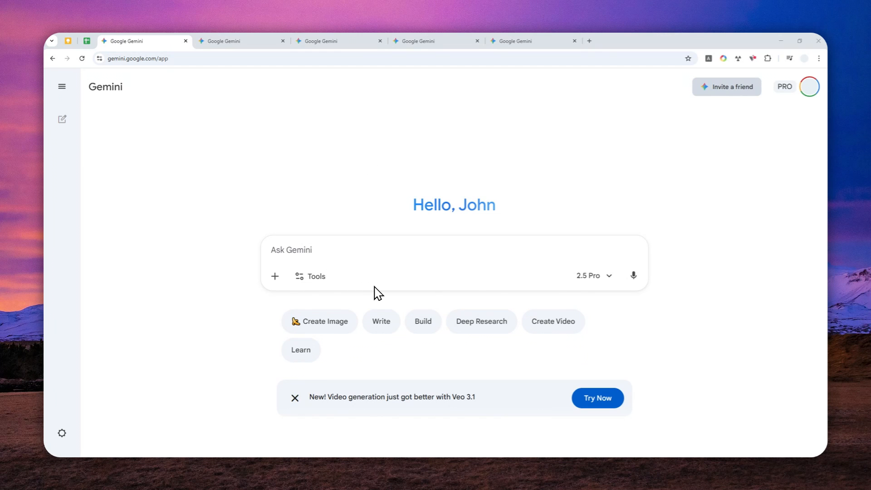
Turn on Gemini's Create images tool, then switch to the tab with the business card mockup.
left_click(310, 276)
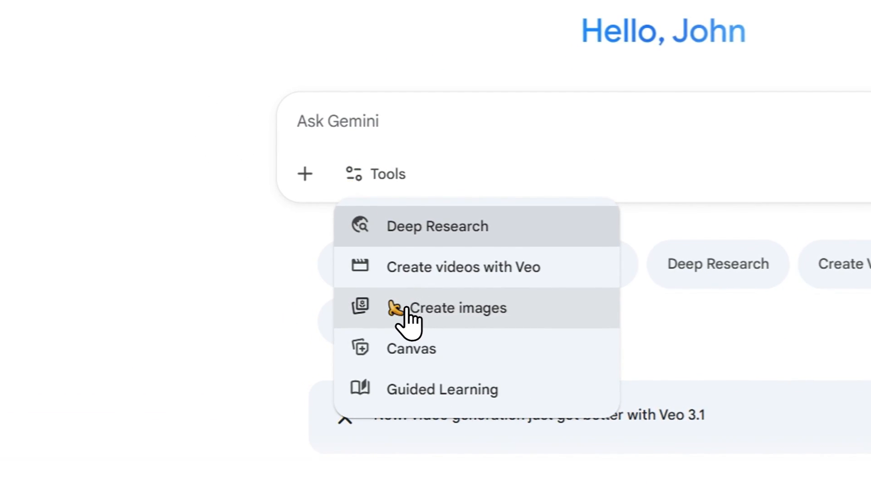
left_click(459, 308)
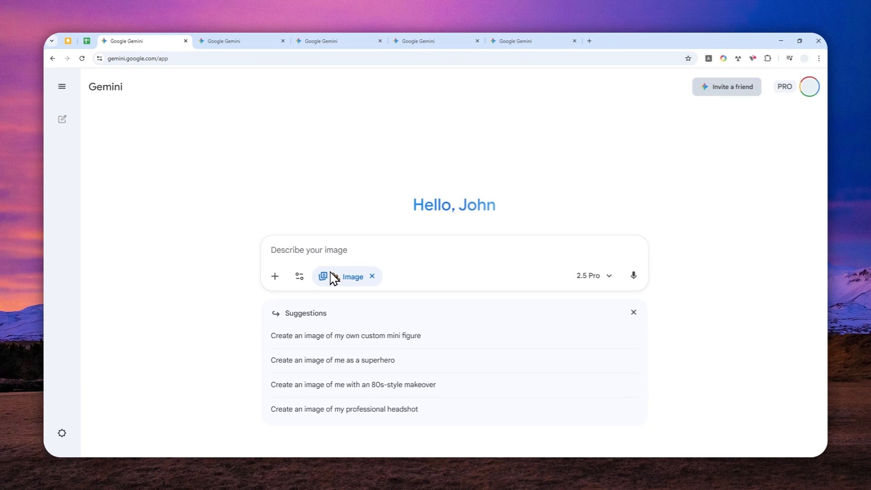
left_click(242, 40)
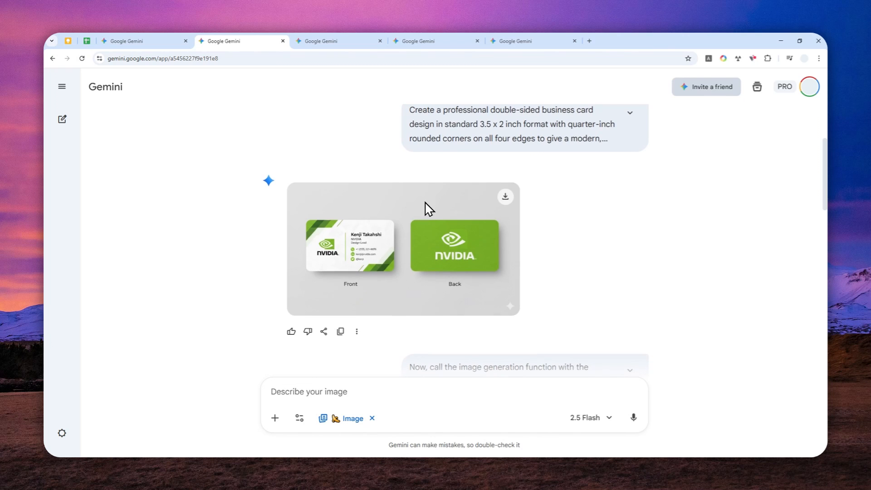
scroll("down", 3)
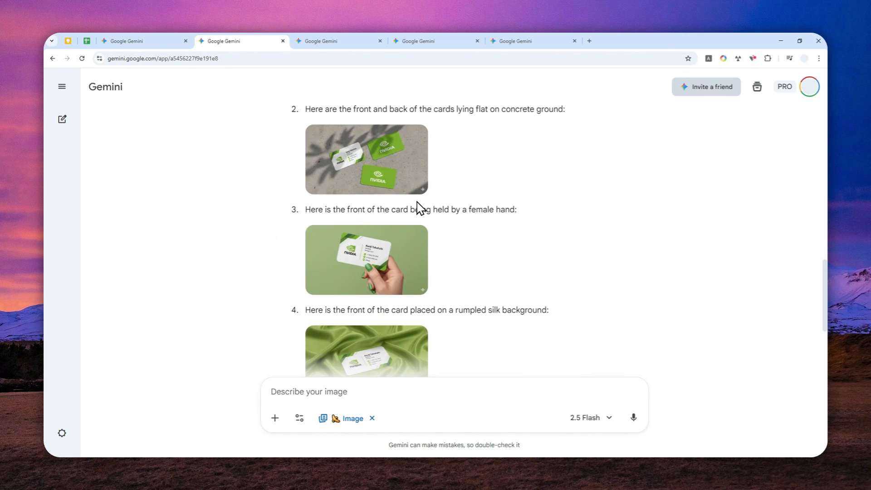
scroll("down", 3)
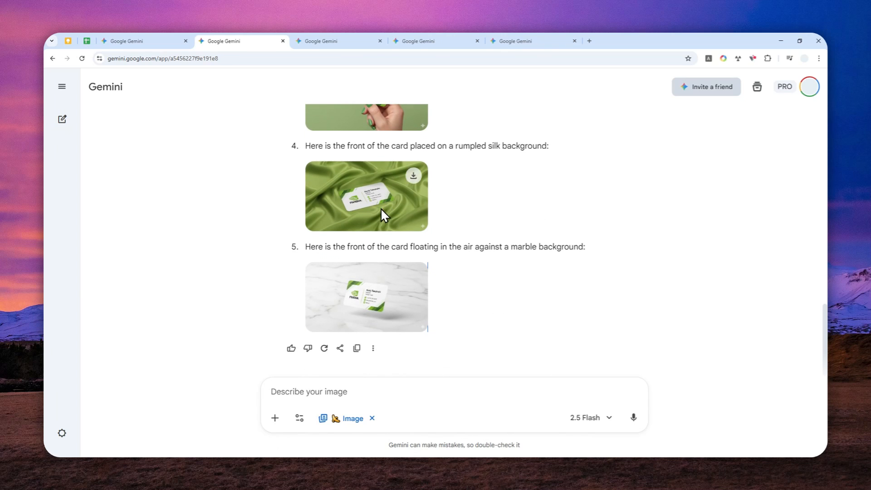
left_click(316, 41)
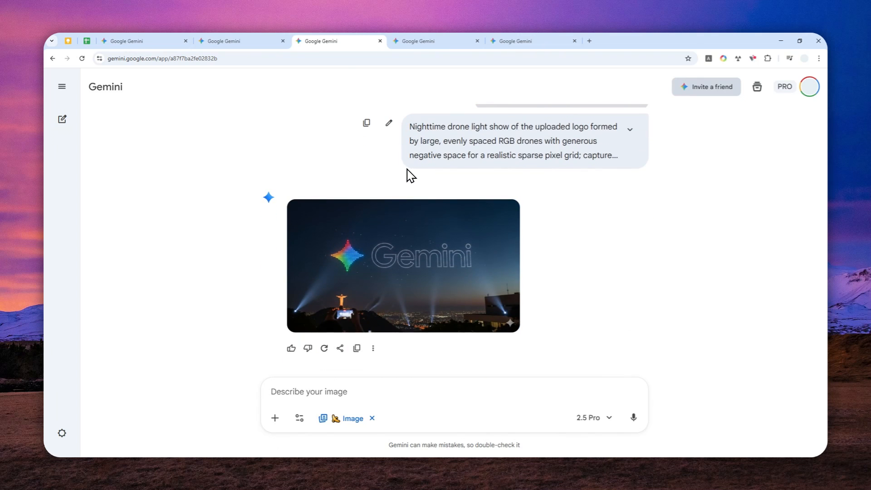
left_click(436, 40)
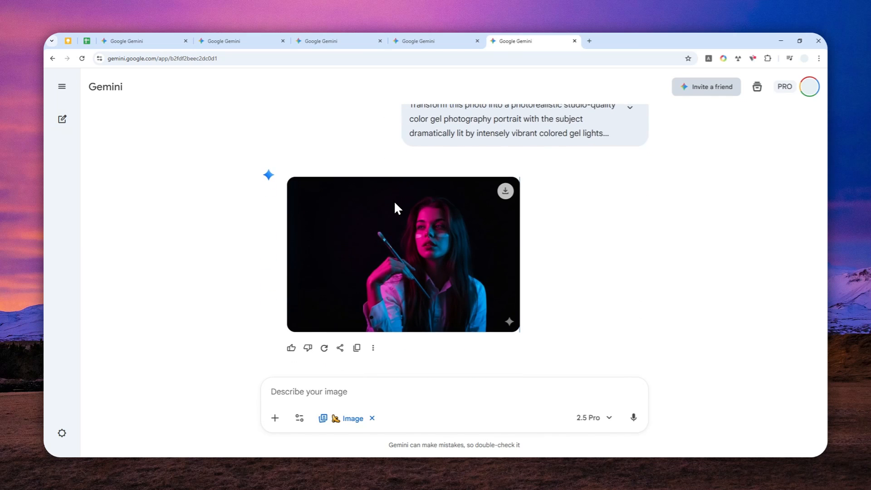
mouse_move(396, 209)
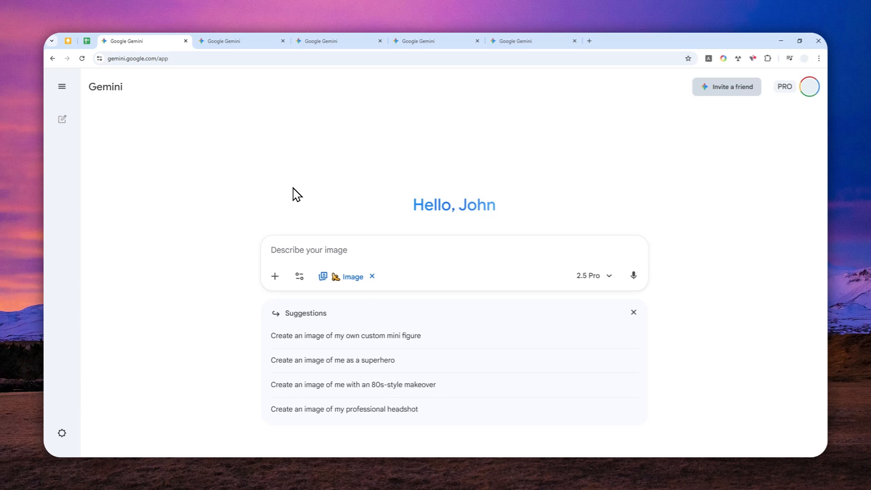
Open a new browser tab and go to google.com.
left_click(309, 249)
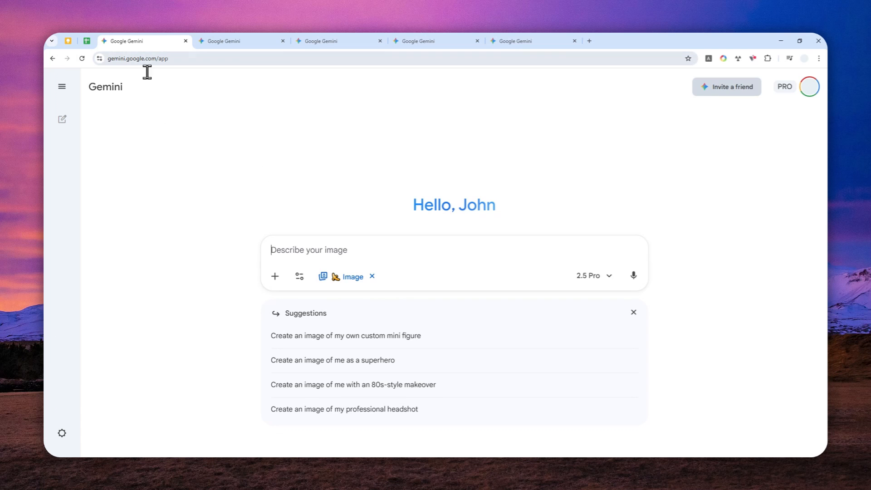
left_click(137, 58)
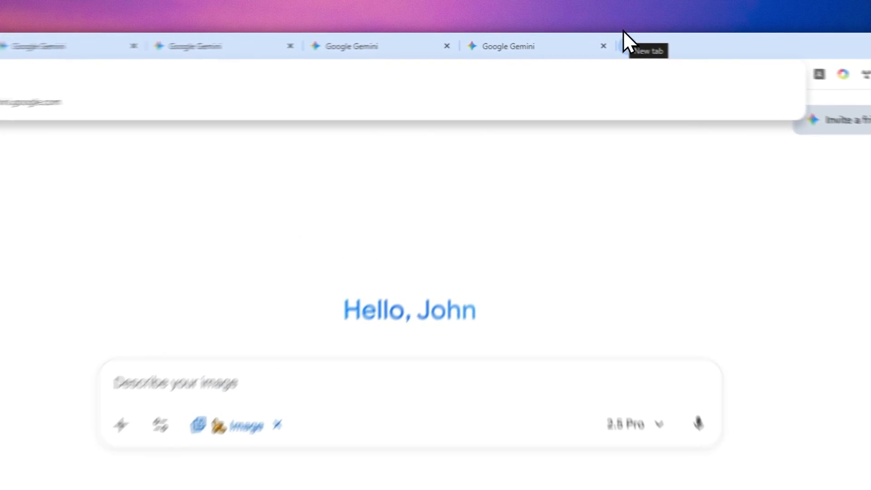
left_click(646, 50)
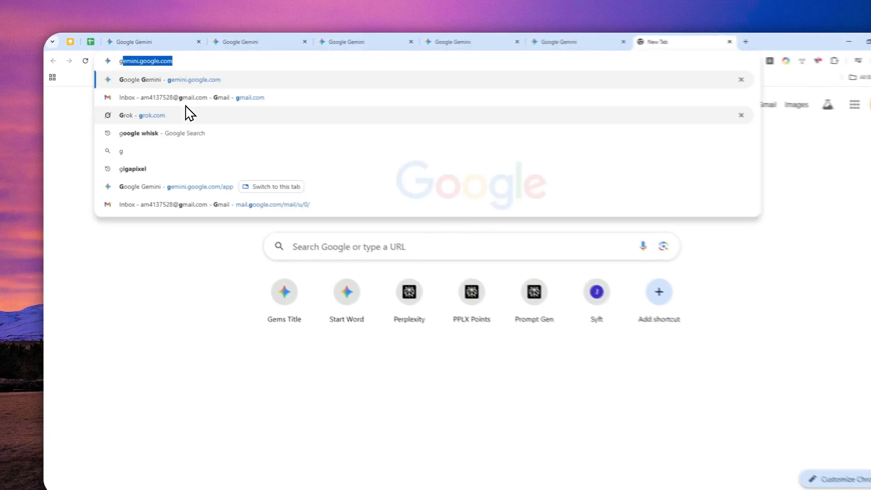
type("google.com/search?udm=50&aep=11")
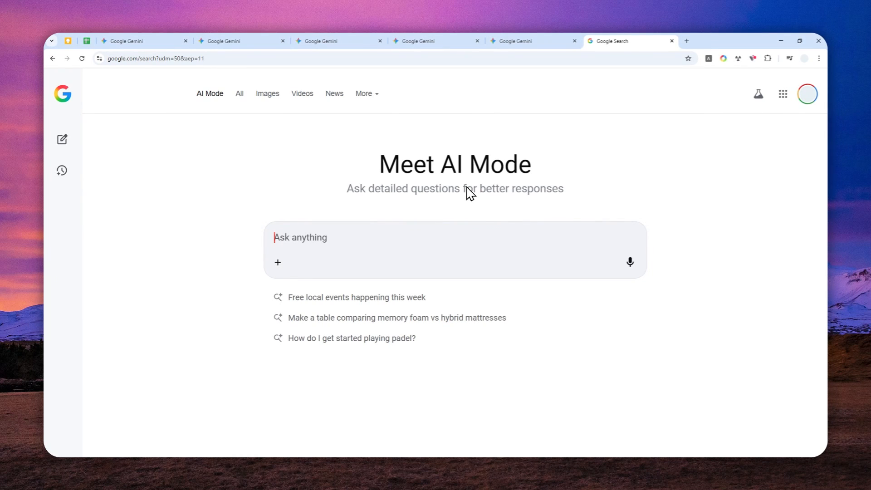
Switch Google Search to AI Mode and choose Create images from the + options.
left_click(686, 41)
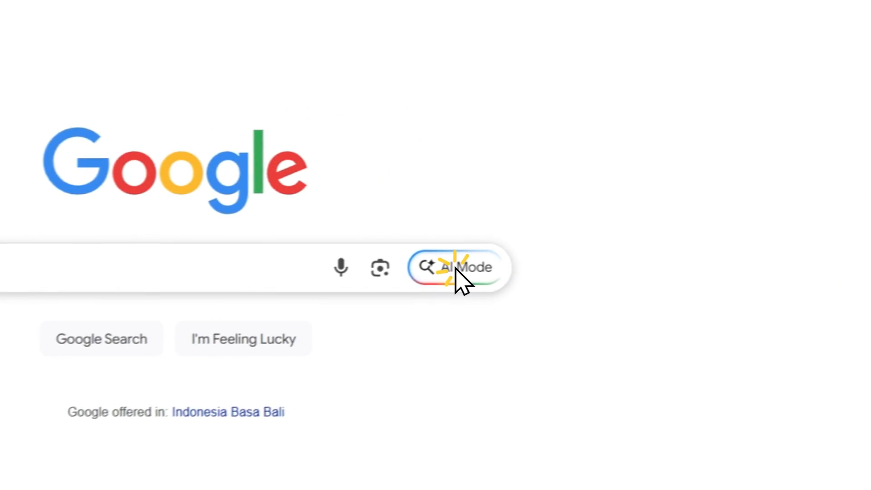
left_click(465, 267)
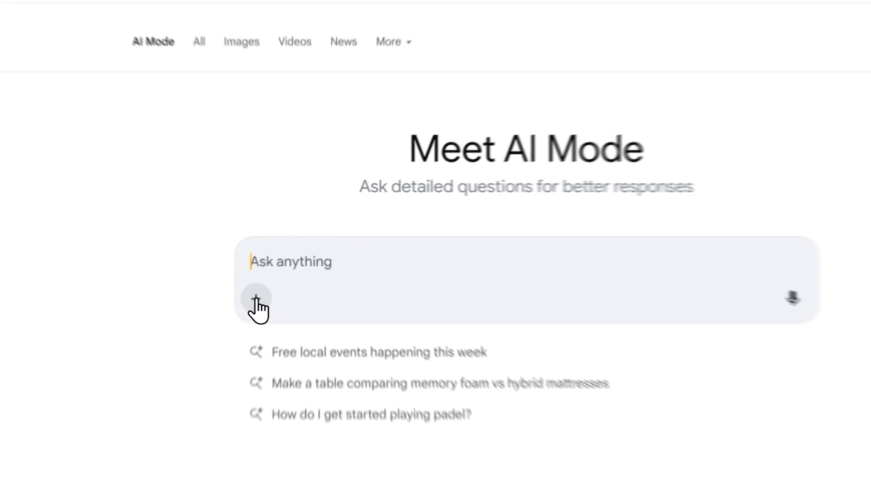
left_click(256, 298)
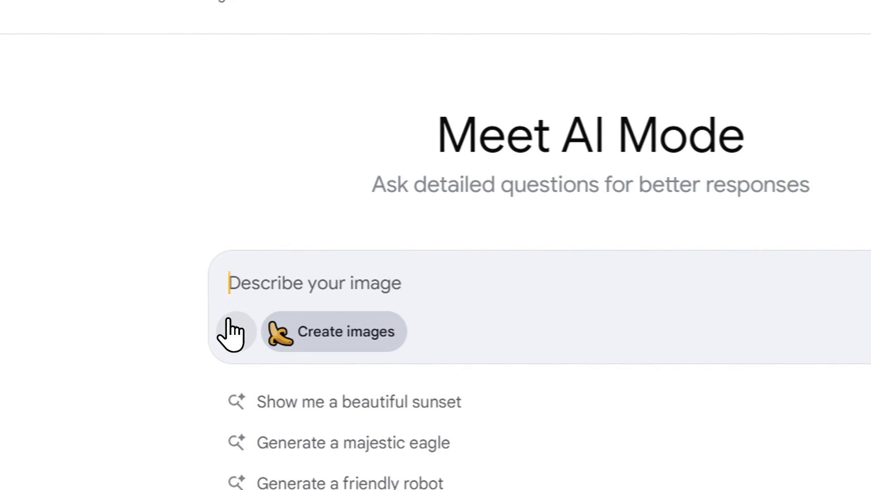
left_click(235, 331)
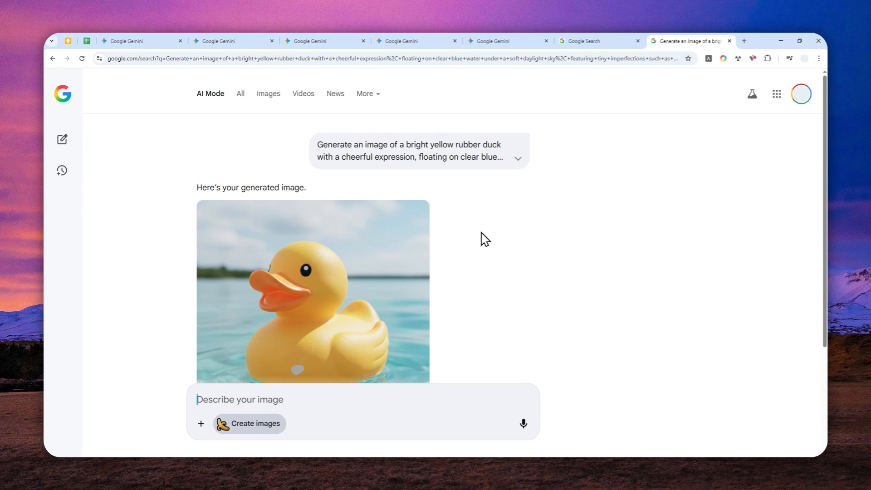
mouse_move(430, 229)
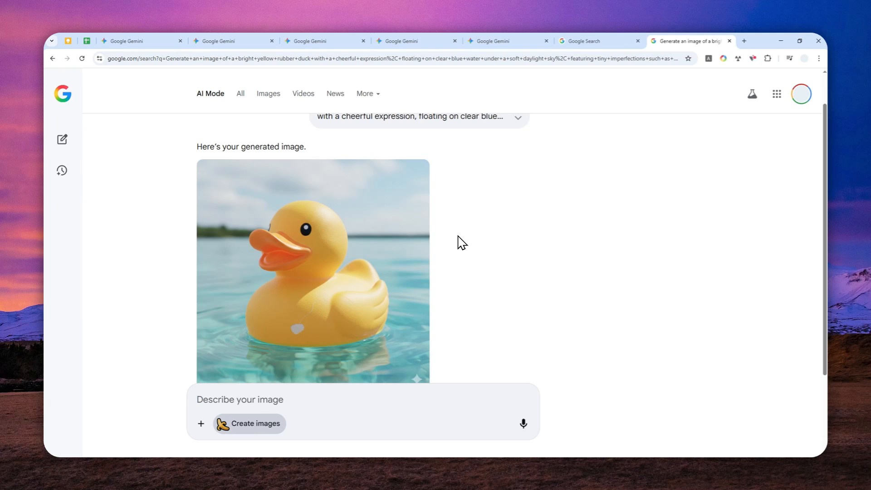
left_click(239, 399)
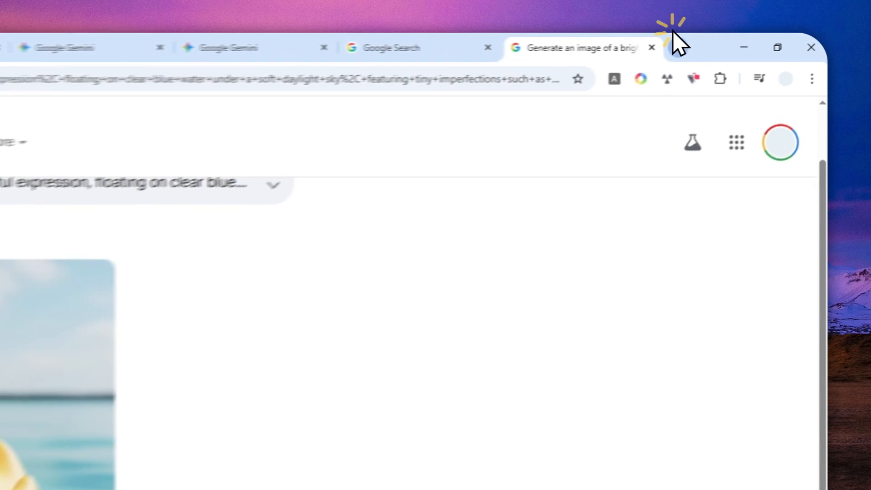
Open aistudio.google.com in a new tab, briefly checking the Gemini chat before returning.
left_click(669, 47)
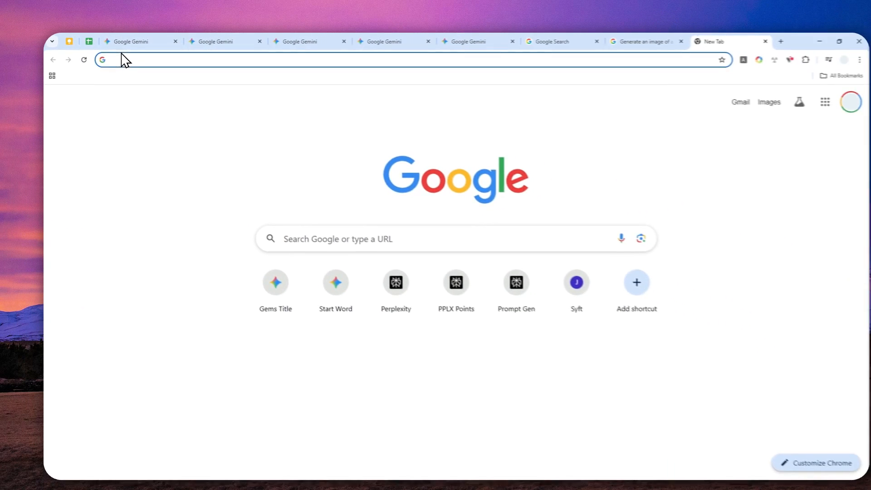
type("aistudio.google.com")
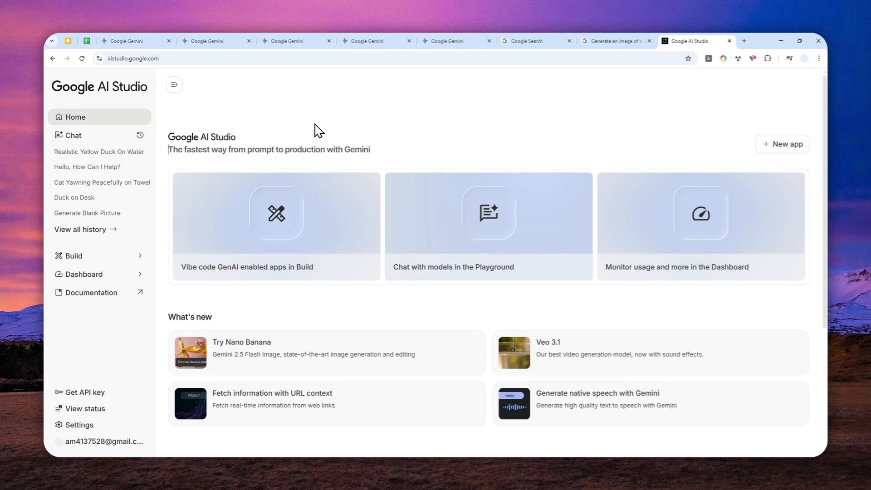
left_click(134, 40)
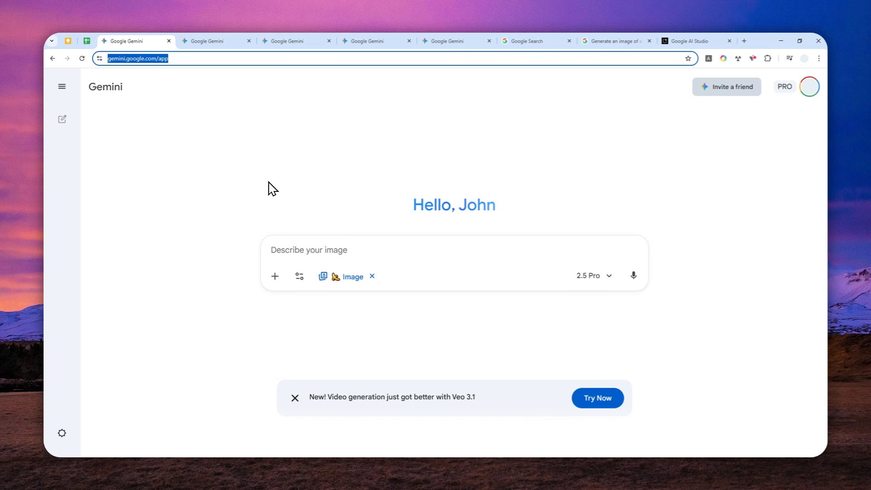
left_click(689, 40)
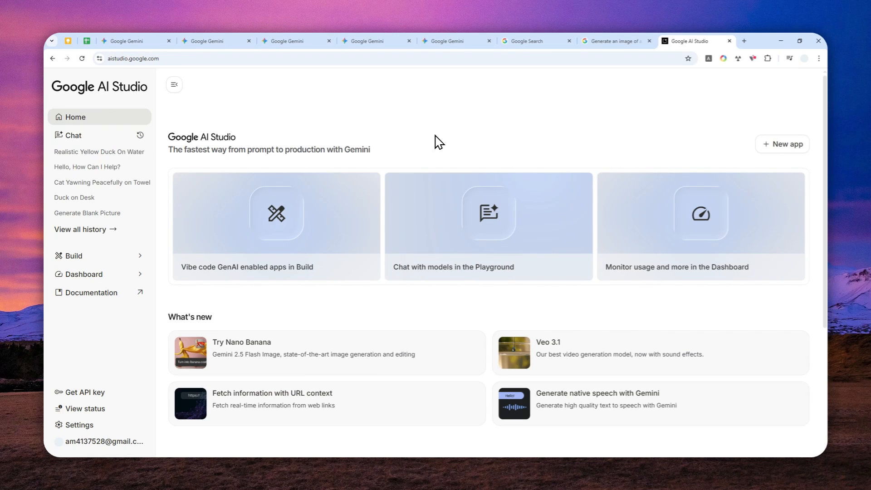
Open Chat with models, select the Nano Banana image model, and enter the duck prompt.
left_click(72, 135)
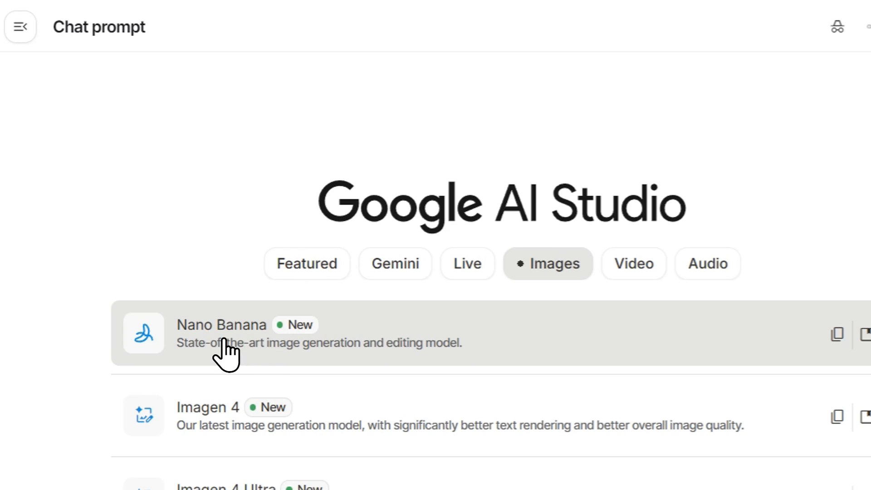
left_click(222, 334)
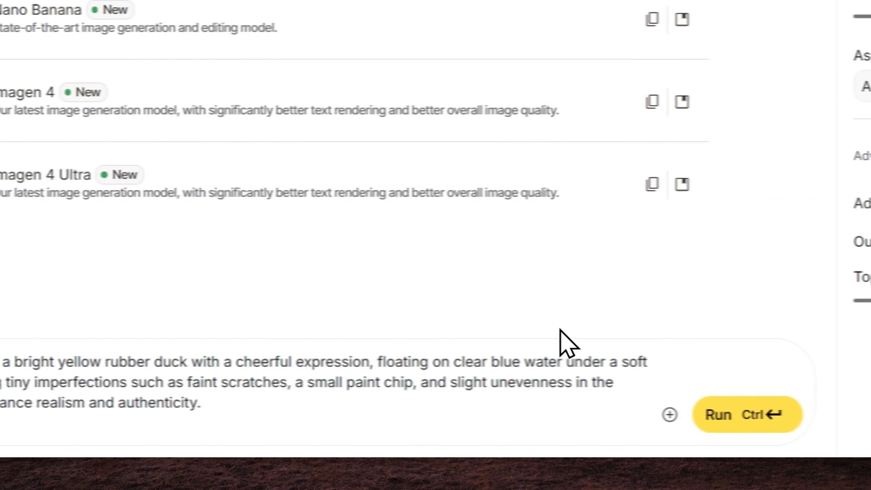
left_click(670, 414)
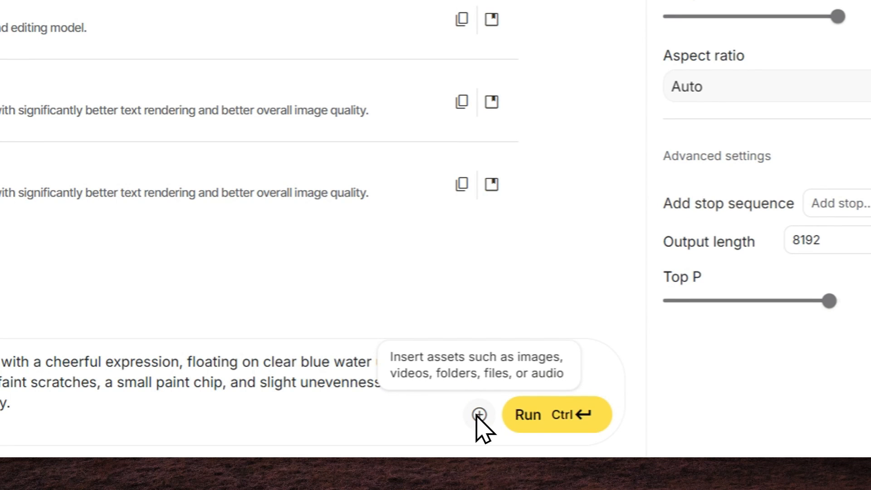
Review the Run settings aspect ratio choices and leave it on Auto.
left_click(744, 86)
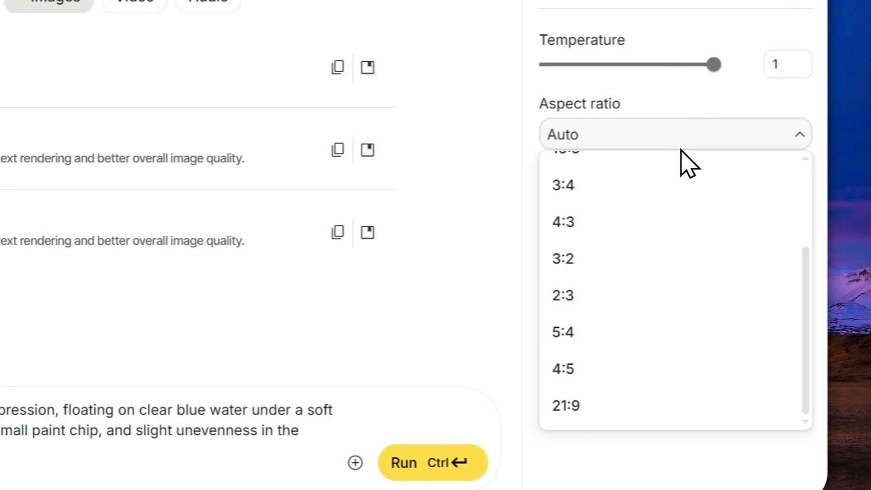
left_click(675, 134)
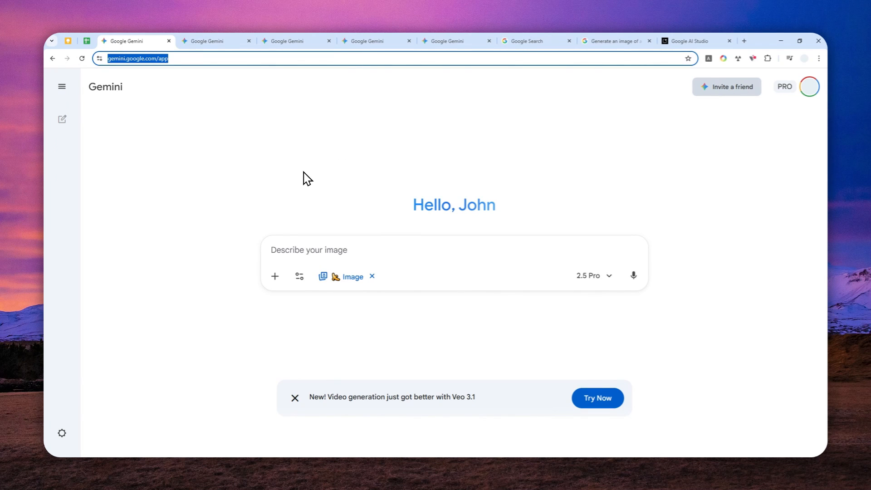
mouse_move(268, 188)
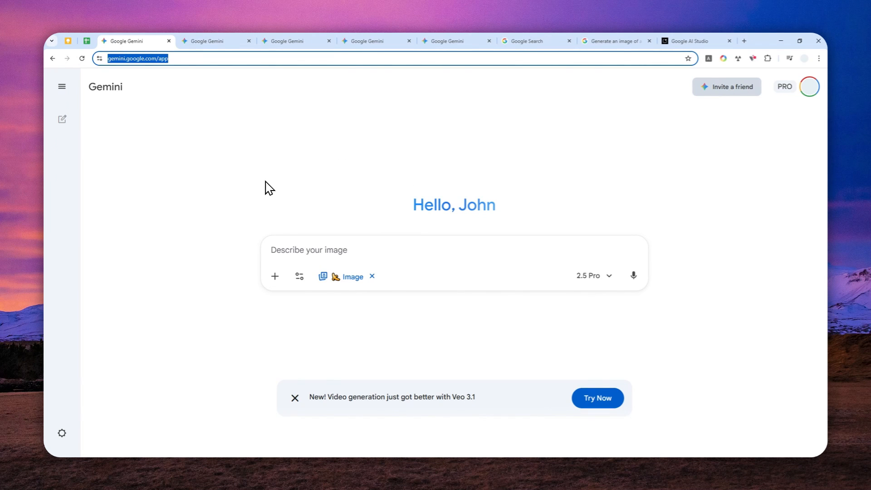
Switch to the AI Studio tab showing the generated rubber duck chat.
left_click(690, 41)
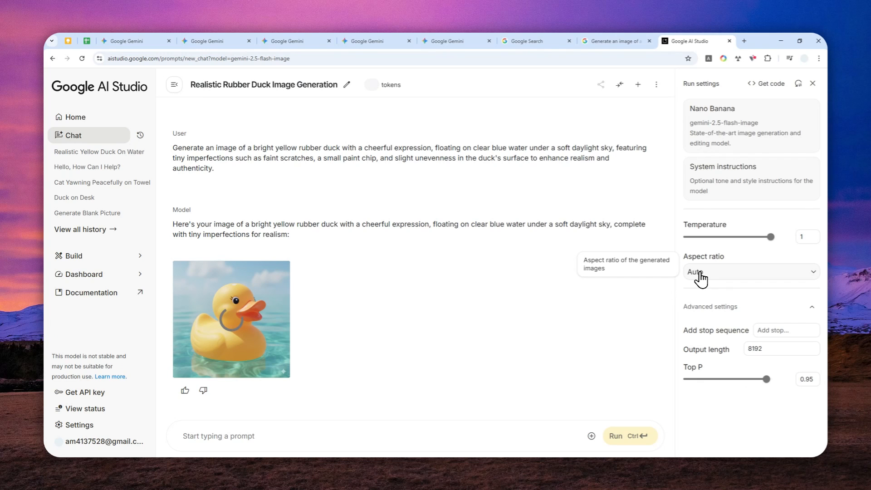
Open the duck chat's aspect ratio choices again, keeping Auto.
left_click(750, 271)
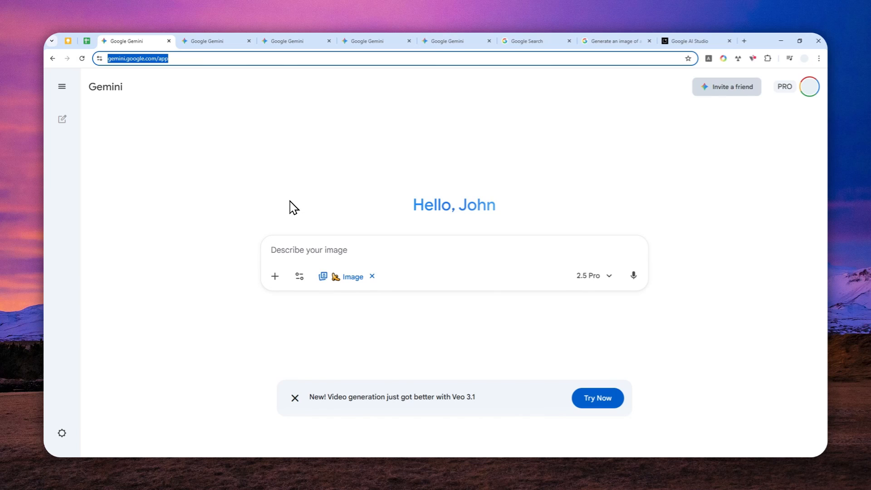
mouse_move(337, 234)
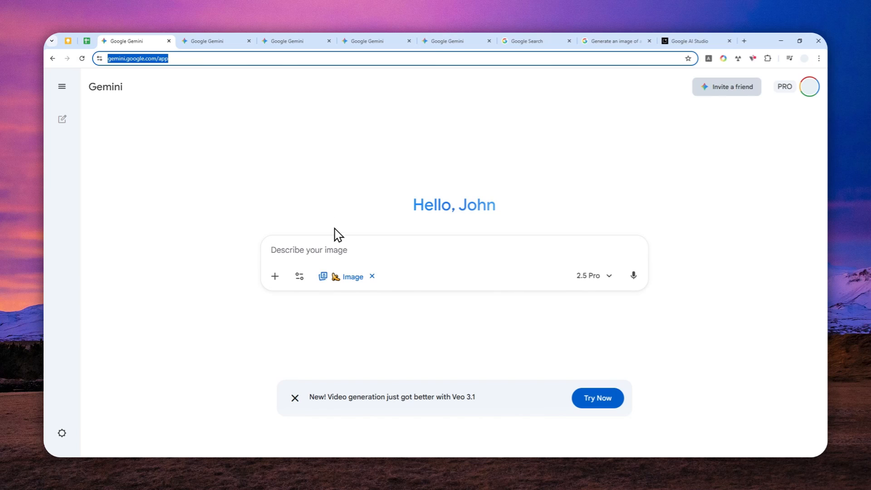
Switch Gemini to the Canvas tool and focus the AI Image Generator app's prompt input.
left_click(299, 276)
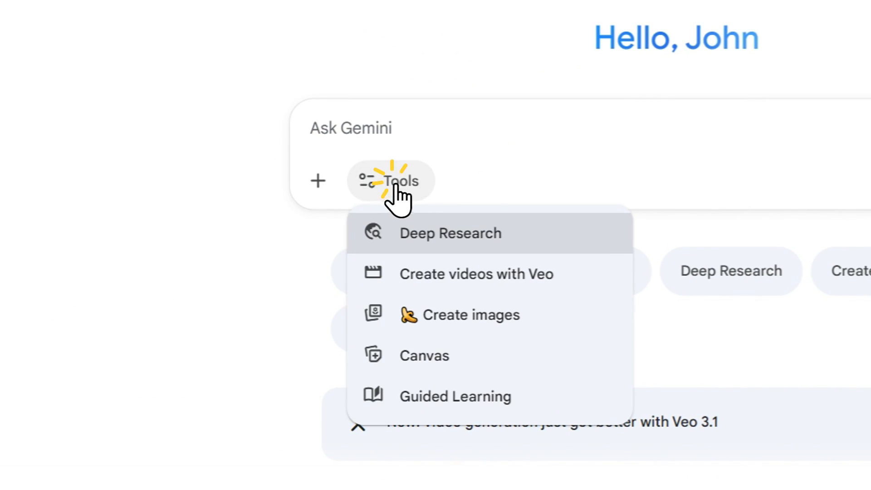
left_click(424, 354)
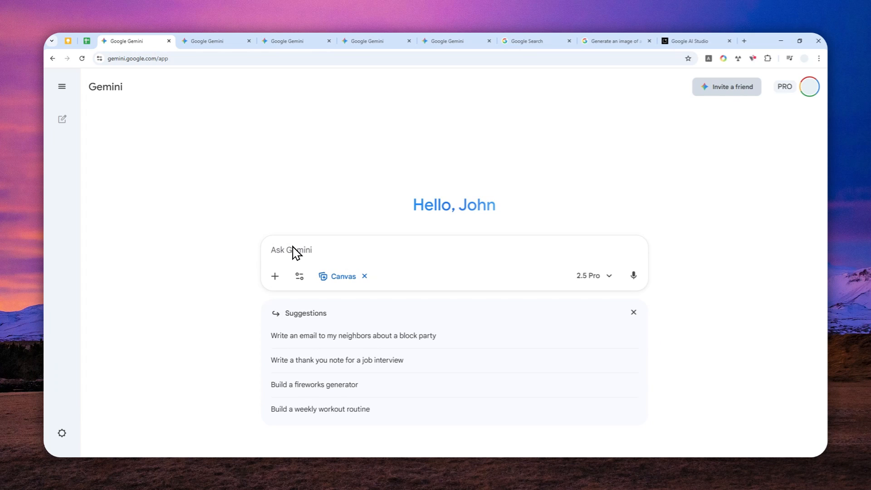
left_click(292, 249)
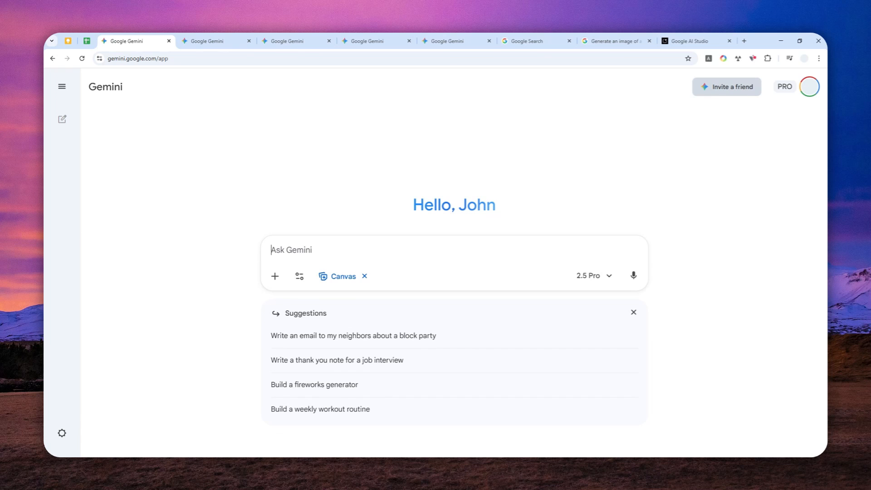
left_click(183, 41)
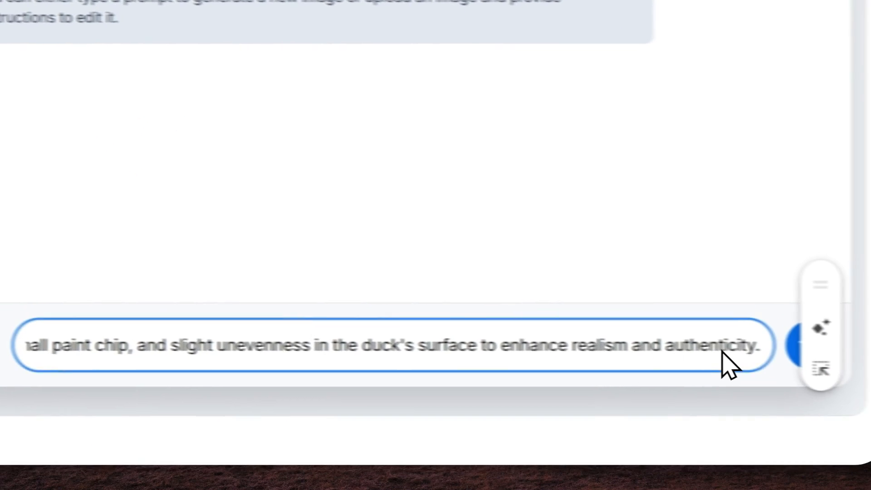
left_click(817, 344)
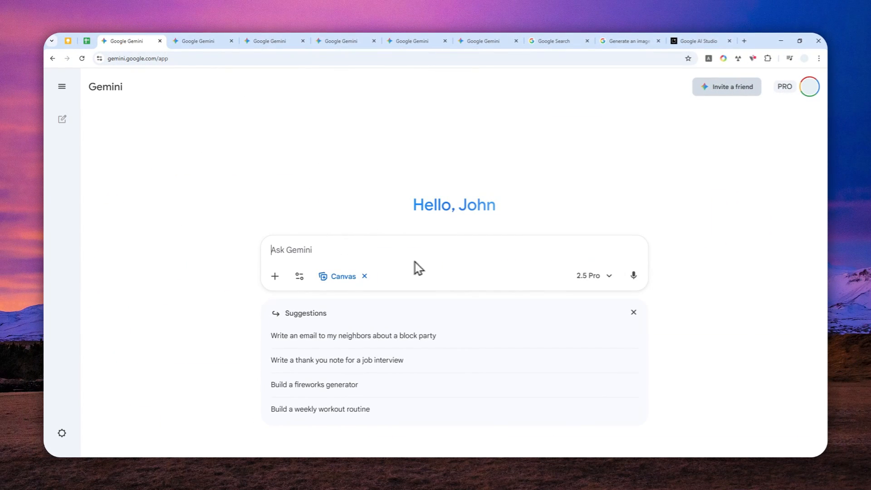
mouse_move(316, 179)
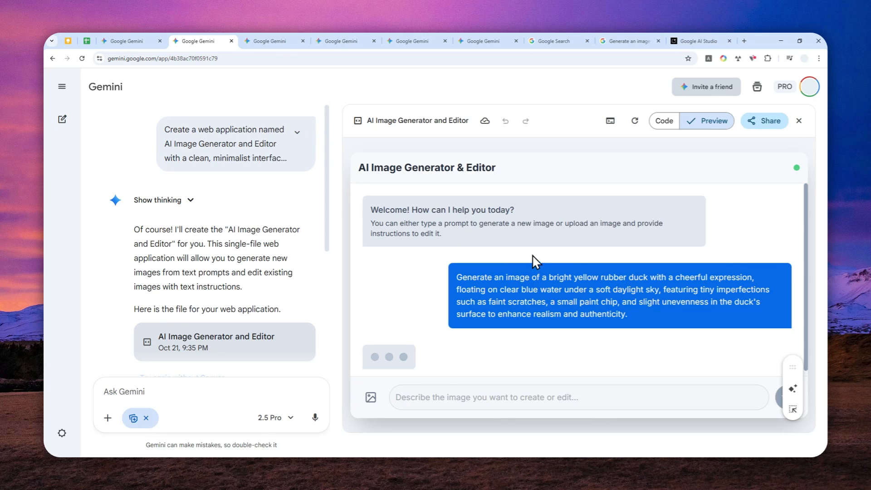
mouse_move(517, 245)
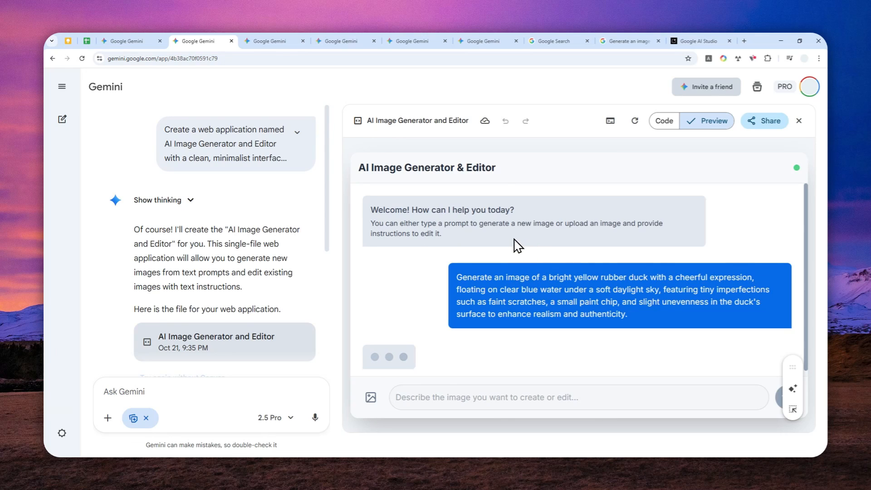
mouse_move(480, 247)
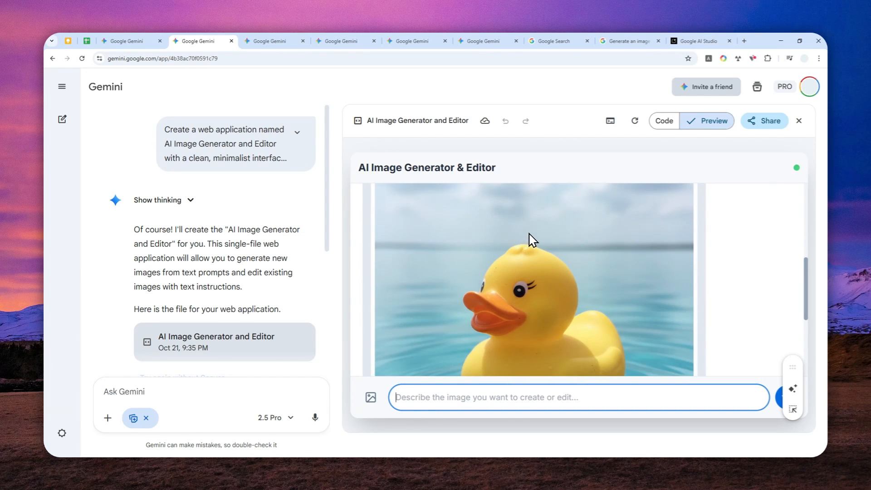
mouse_move(481, 269)
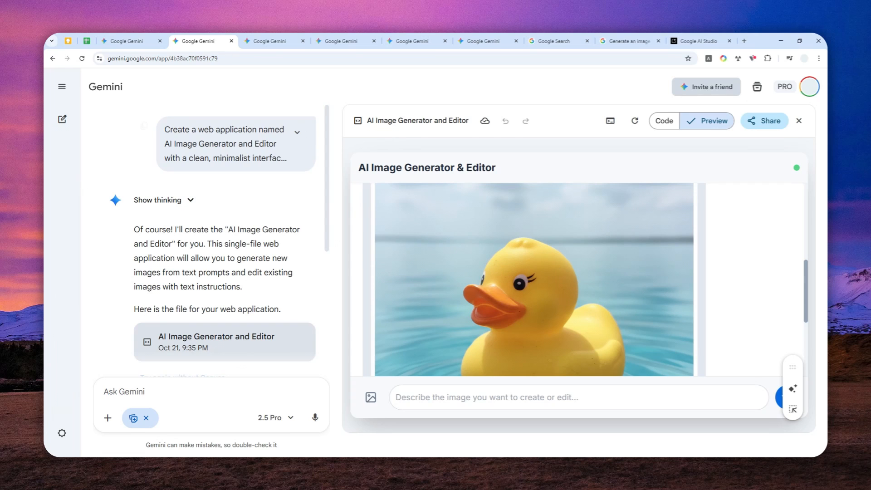
After the canvas duck image generates, switch to the YouTube Gemini image-limits tutorial.
left_click(255, 40)
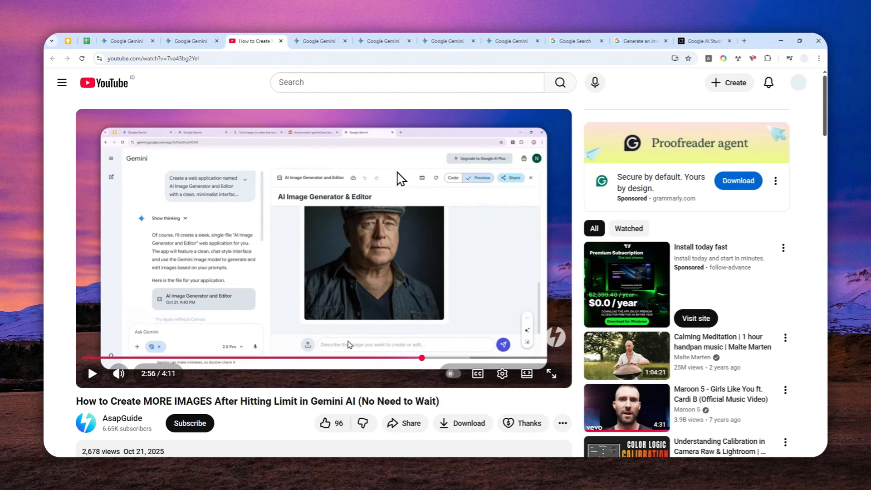
mouse_move(388, 182)
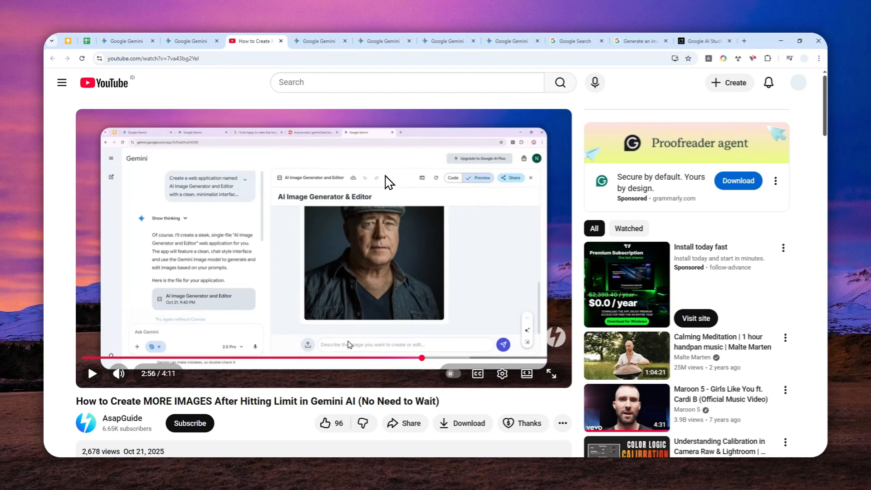
mouse_move(316, 264)
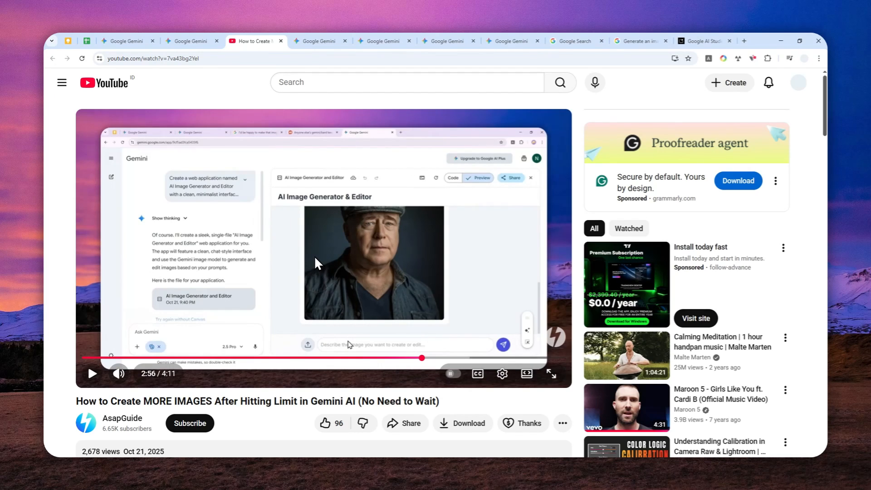
mouse_move(267, 209)
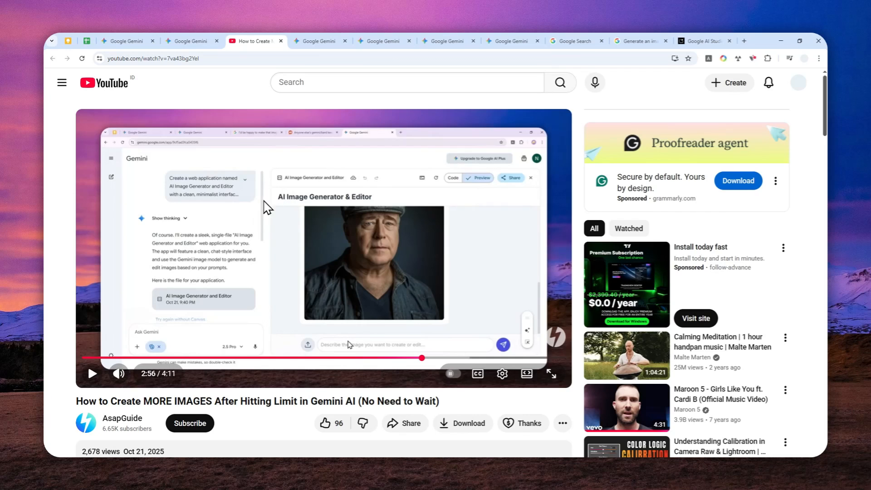
mouse_move(259, 223)
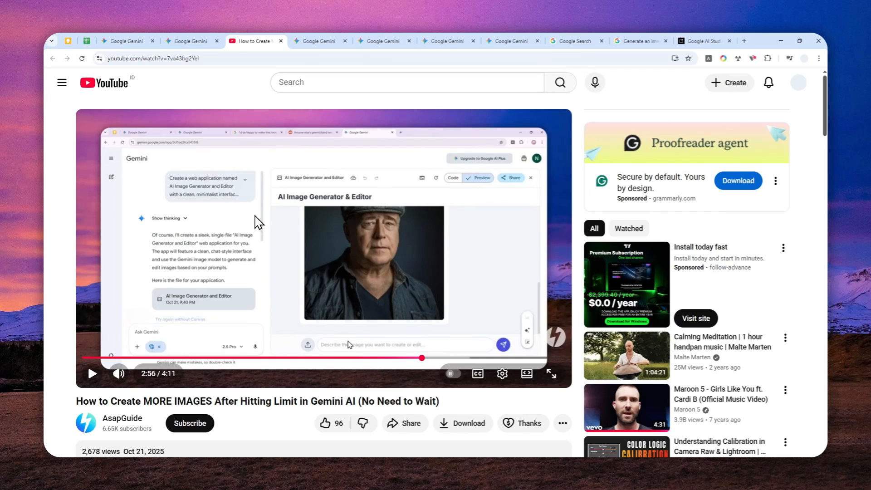
mouse_move(277, 226)
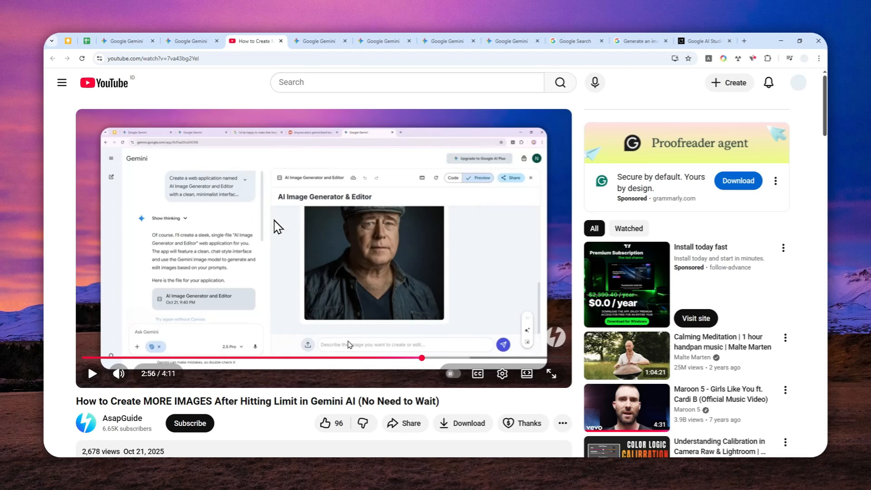
mouse_move(300, 194)
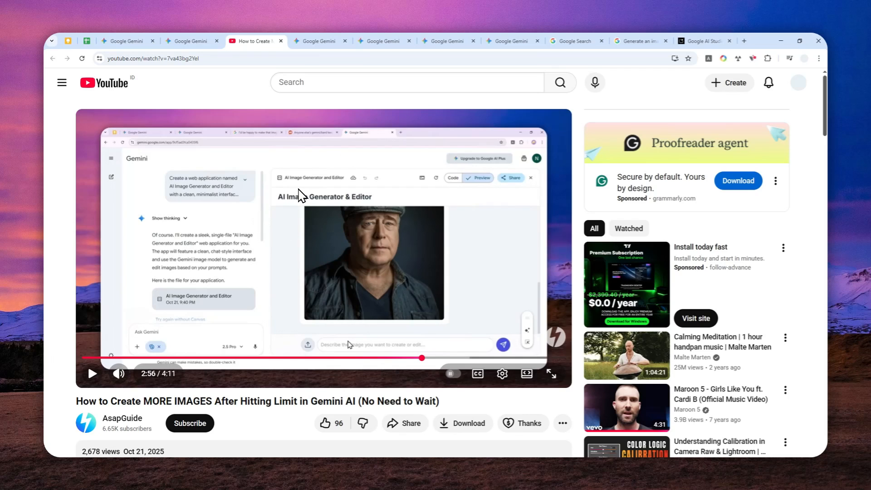
mouse_move(288, 197)
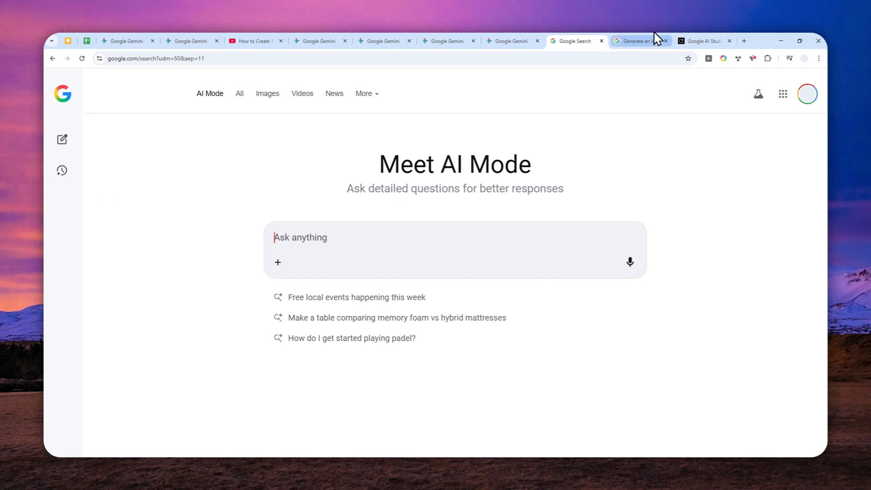
Switch through the AI Studio and Gemini tabs to the canvas app showing the duck image.
left_click(704, 40)
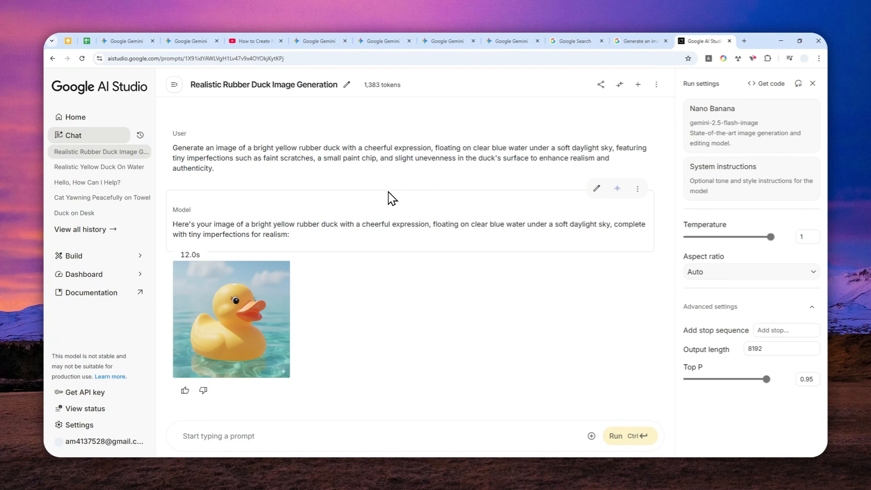
left_click(128, 40)
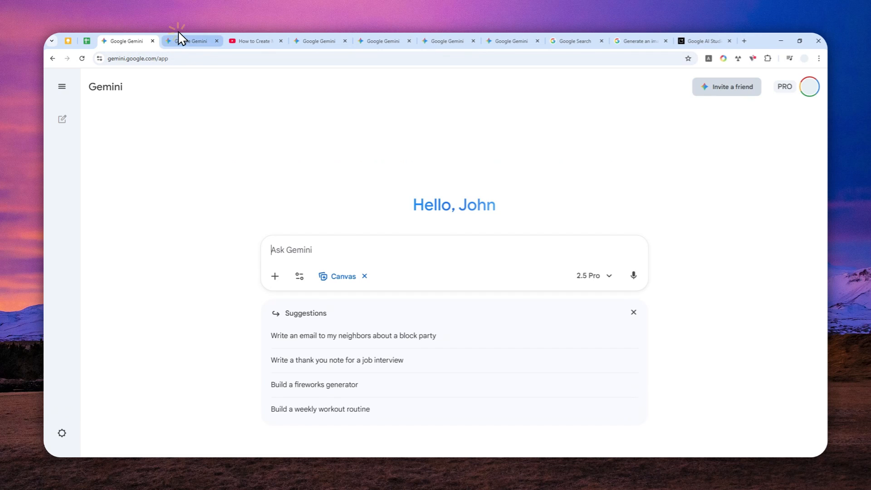
left_click(192, 41)
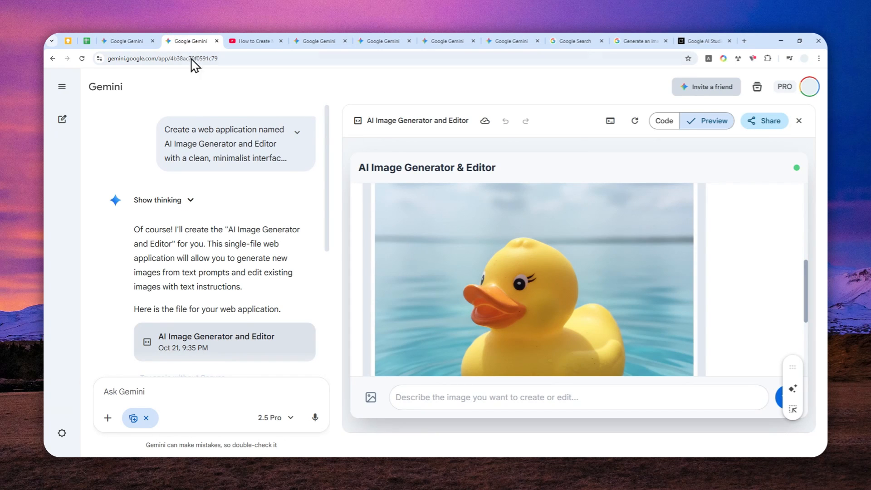
mouse_move(360, 313)
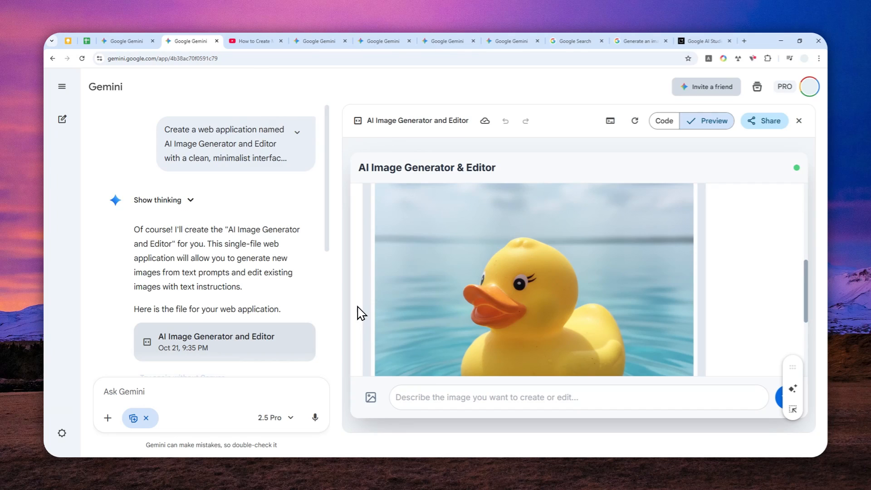